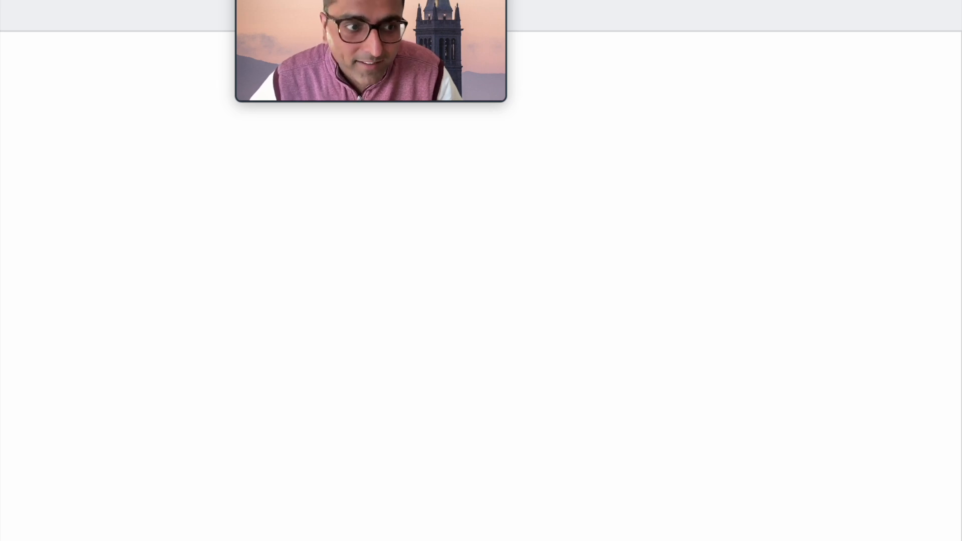
# - Sketch the coffee supply and demand graph with price and quantity axes, equilibrium at 2.0 and 1.4
pyautogui.moveTo(92, 63); pyautogui.dragTo(99, 316)
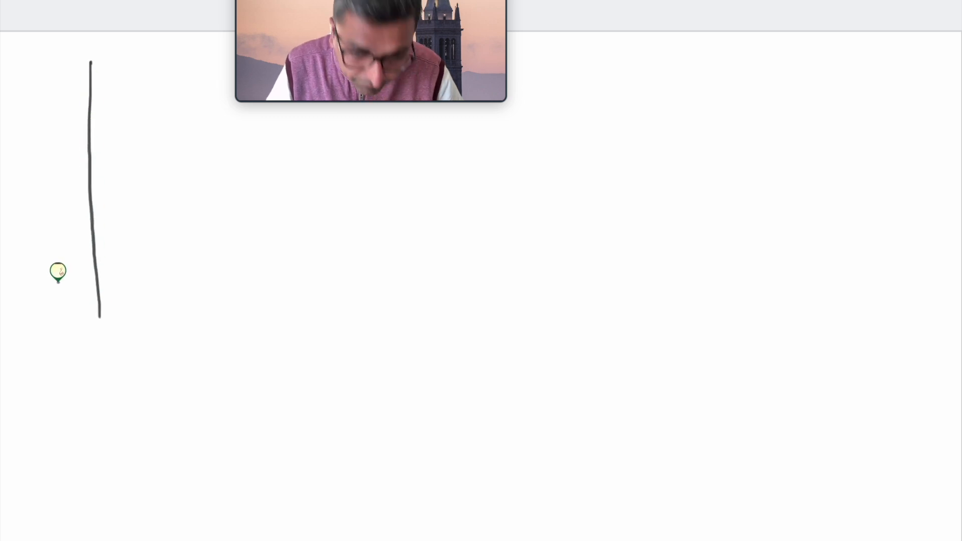
pyautogui.moveTo(55, 284); pyautogui.dragTo(295, 275)
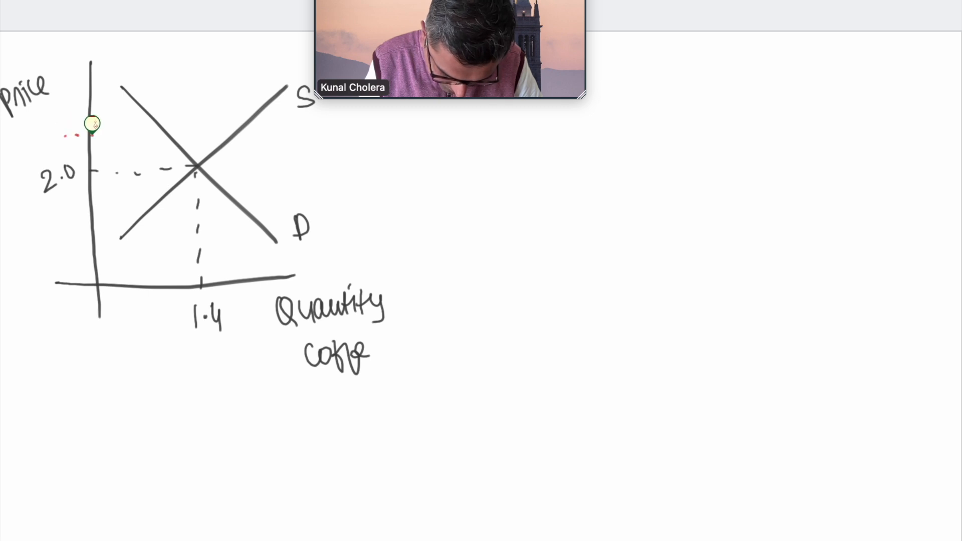
# - Draw a red dashed line marking the higher 2.25 price level on the first graph
pyautogui.moveTo(92, 123); pyautogui.dragTo(282, 119)
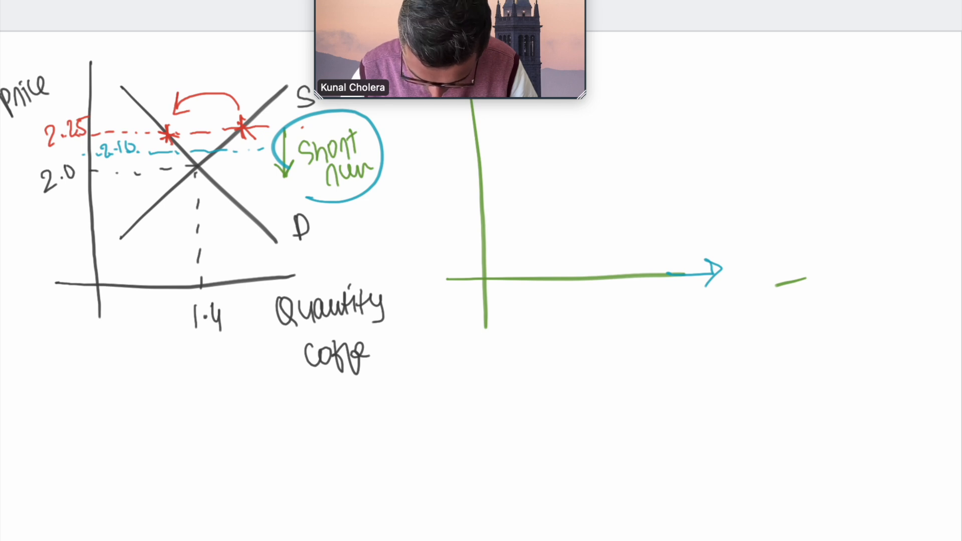
# - Draw S1, S2 and D1 on the second graph, label 'Some supplier left', and circle 'long run'
pyautogui.moveTo(515, 232); pyautogui.dragTo(669, 104)
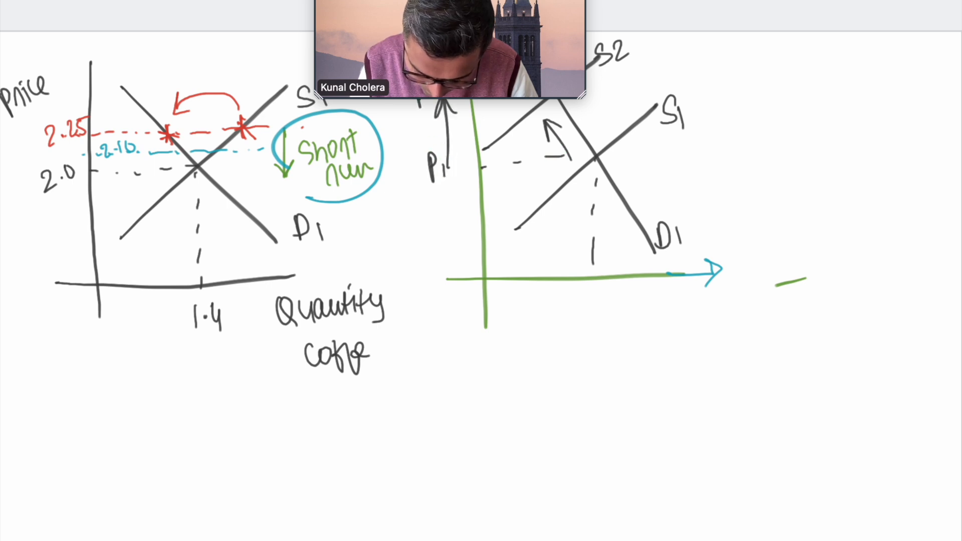
pyautogui.click(543, 342)
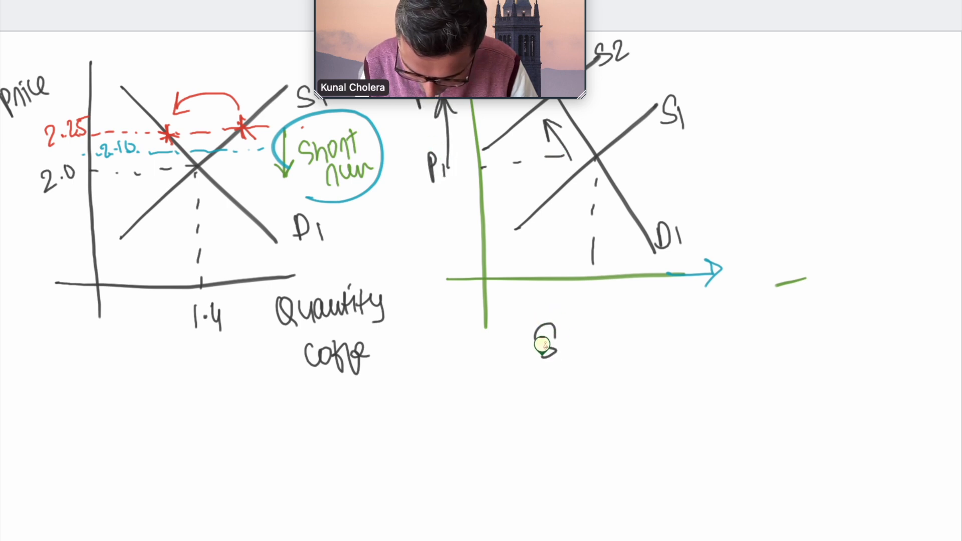
pyautogui.write('Some')
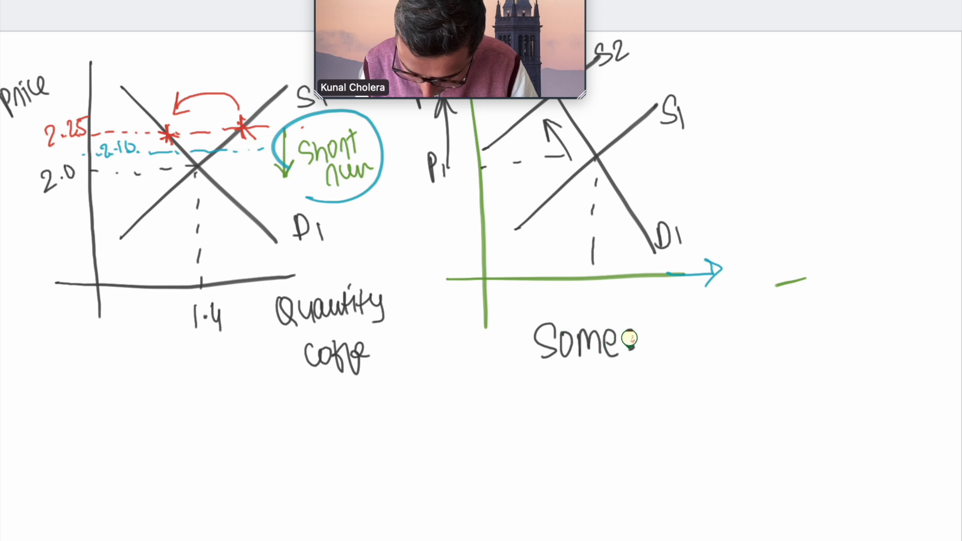
pyautogui.write('supplier')
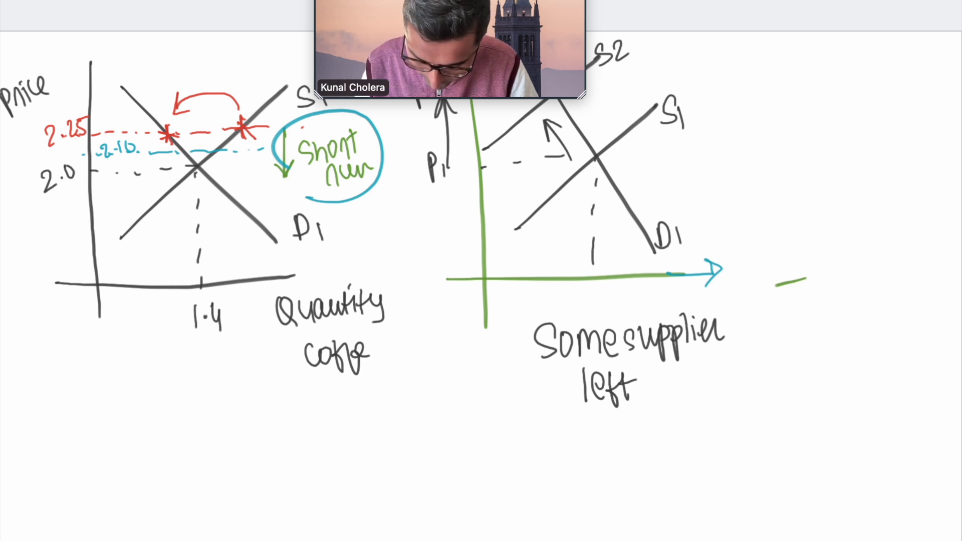
pyautogui.moveTo(705, 117); pyautogui.dragTo(779, 190)
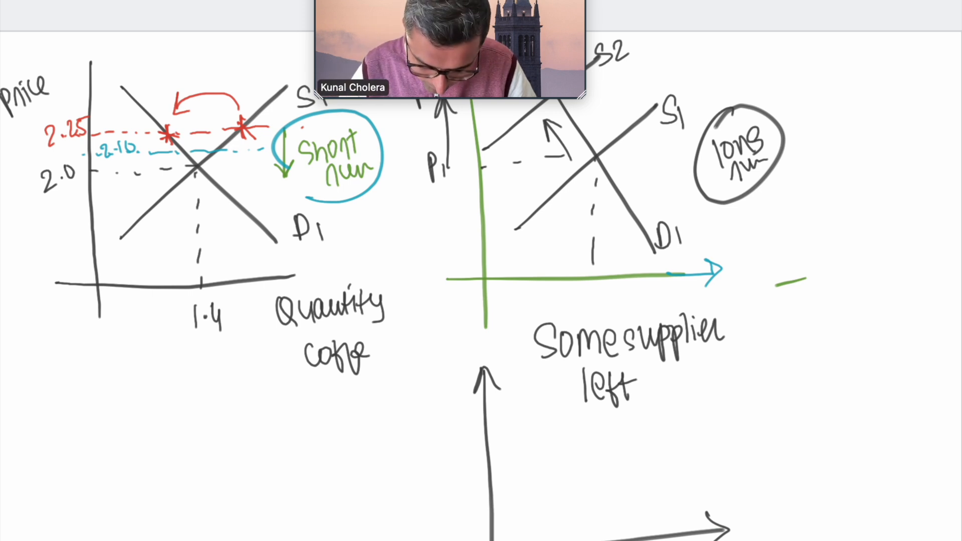
# - Draw a curved arrow from the first graph to the lower axes and add demand curve D1
pyautogui.moveTo(392, 218); pyautogui.dragTo(442, 396)
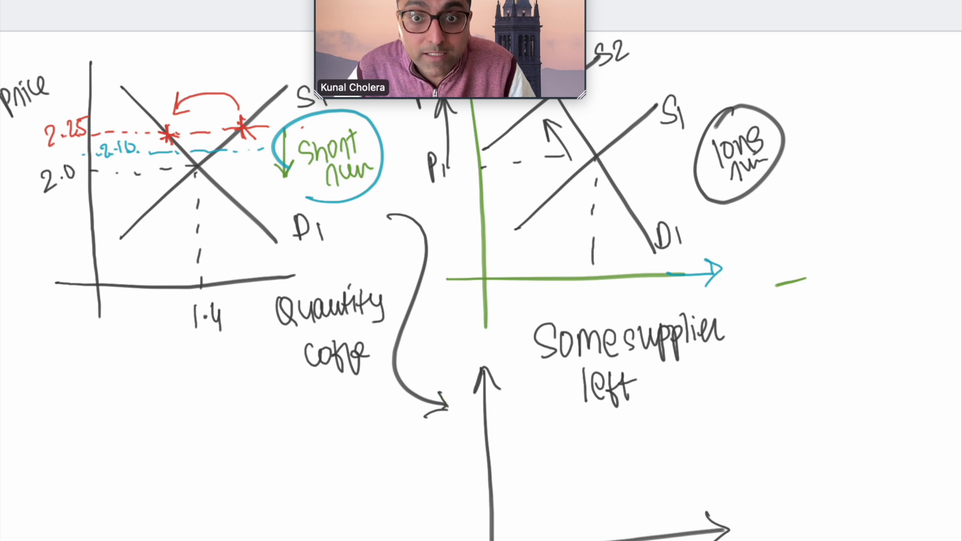
pyautogui.moveTo(515, 408); pyautogui.dragTo(610, 514)
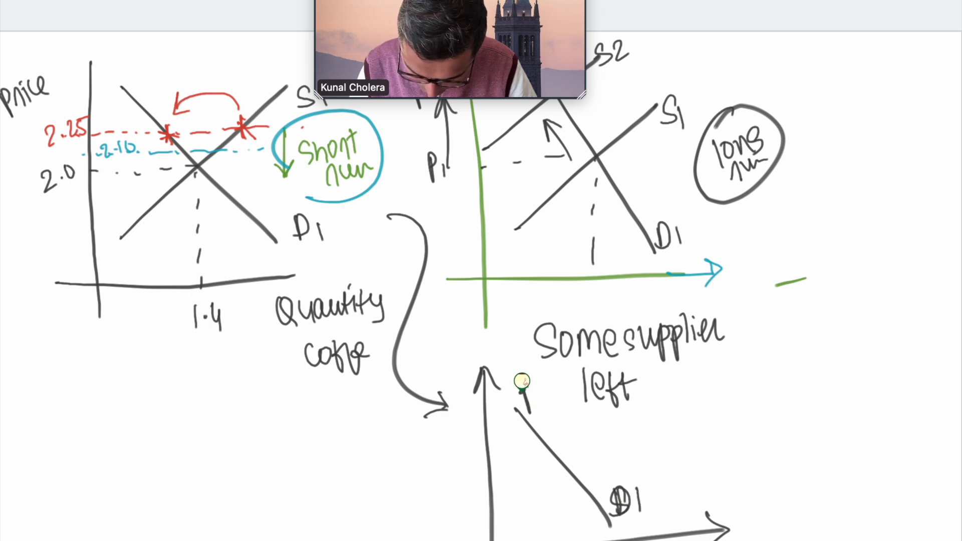
pyautogui.moveTo(535, 402)
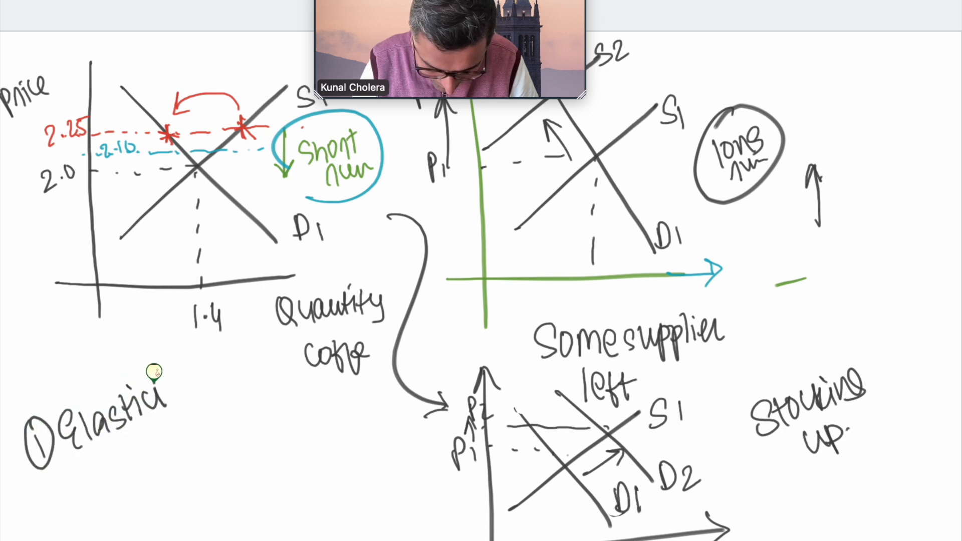
# - Finish typing 'Elasticity' as item 1 of the factors list
pyautogui.write('ity')
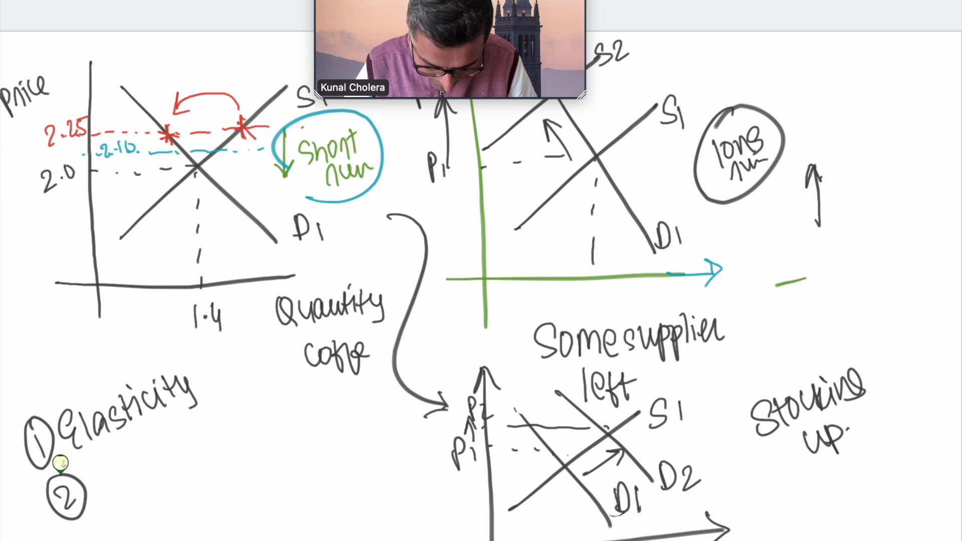